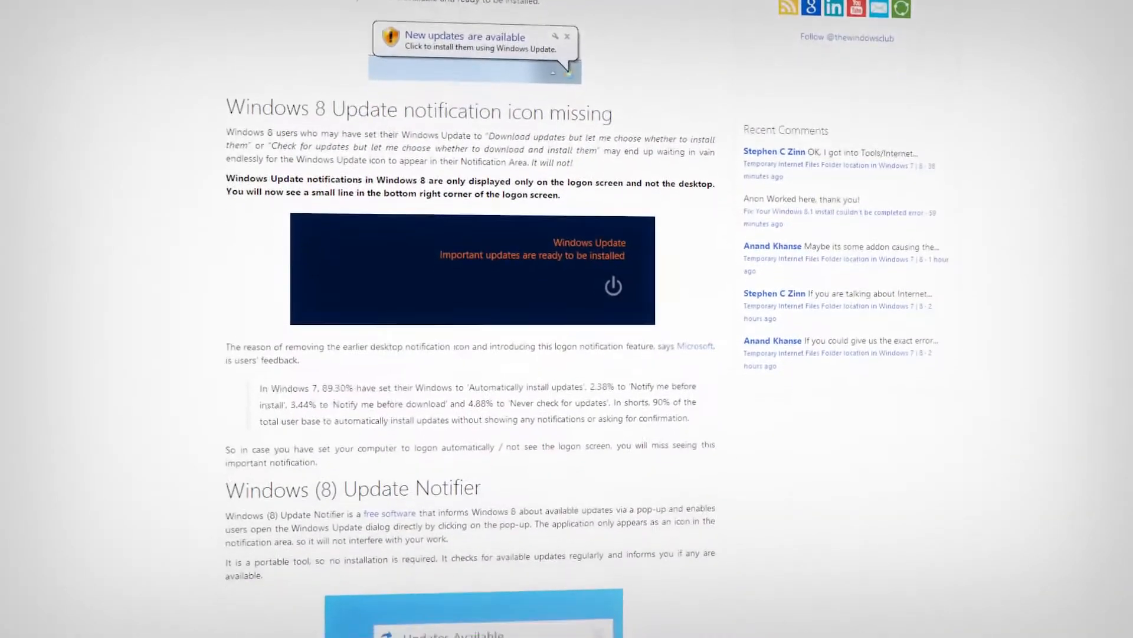
Download the Windows Update Notifier zip from wun.codeplex.com and save it to Downloads.
scroll(down, 3)
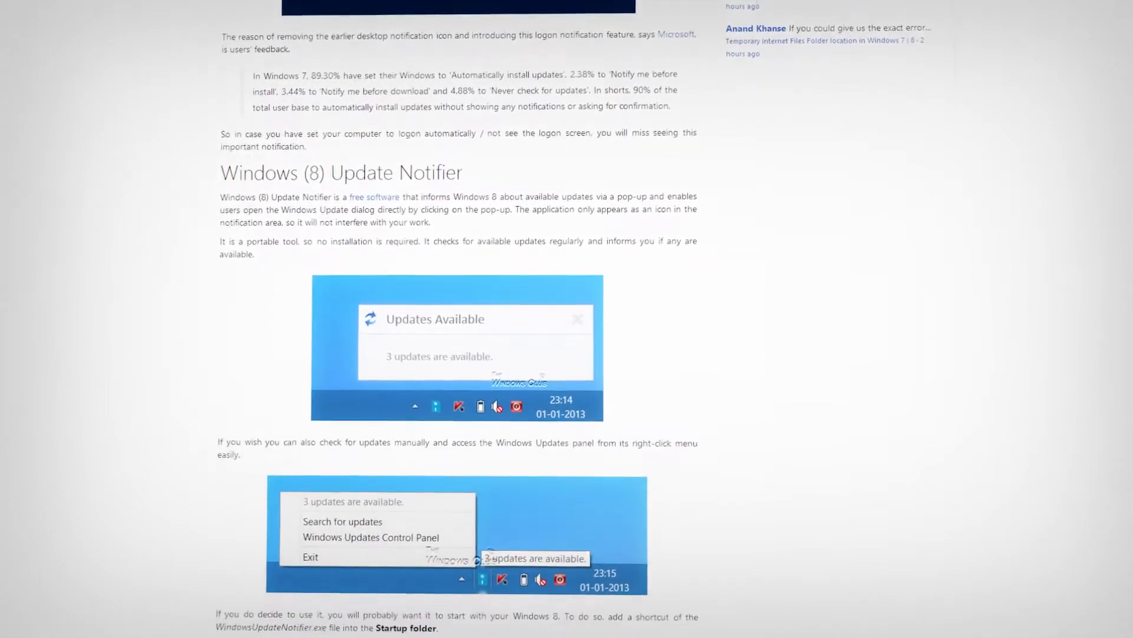
scroll(down, 3)
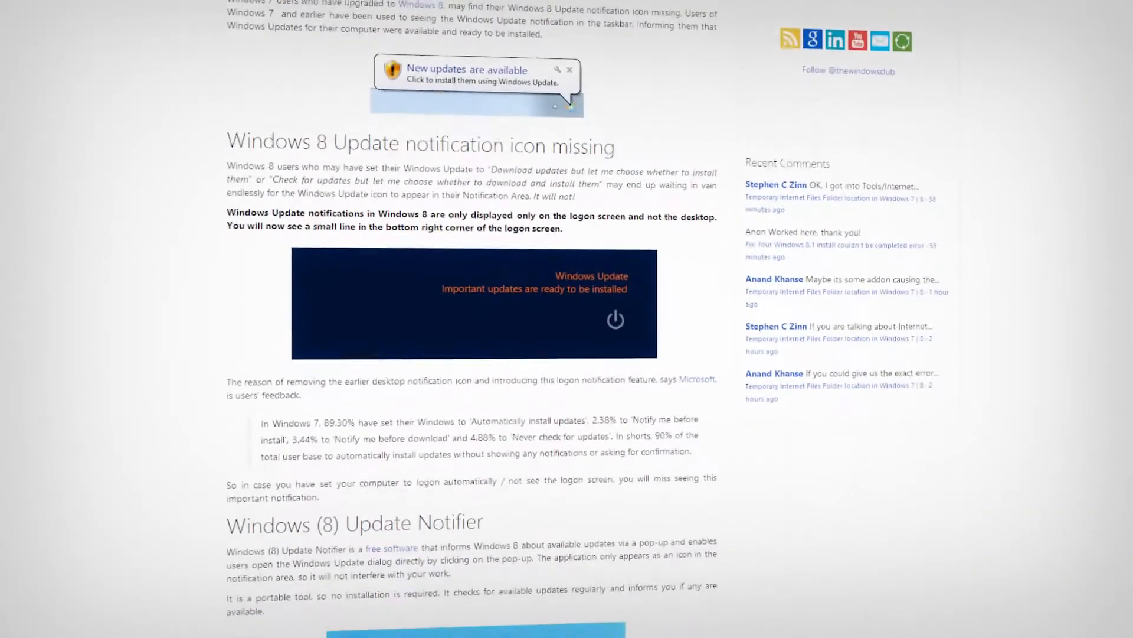
scroll(down, 3)
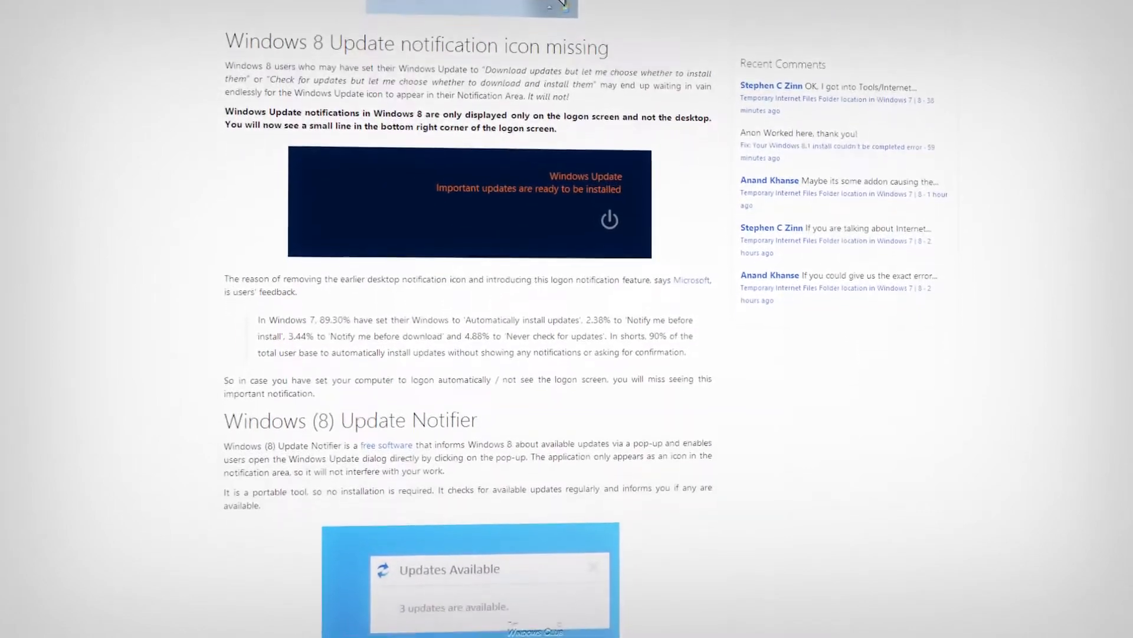
scroll(down, 3)
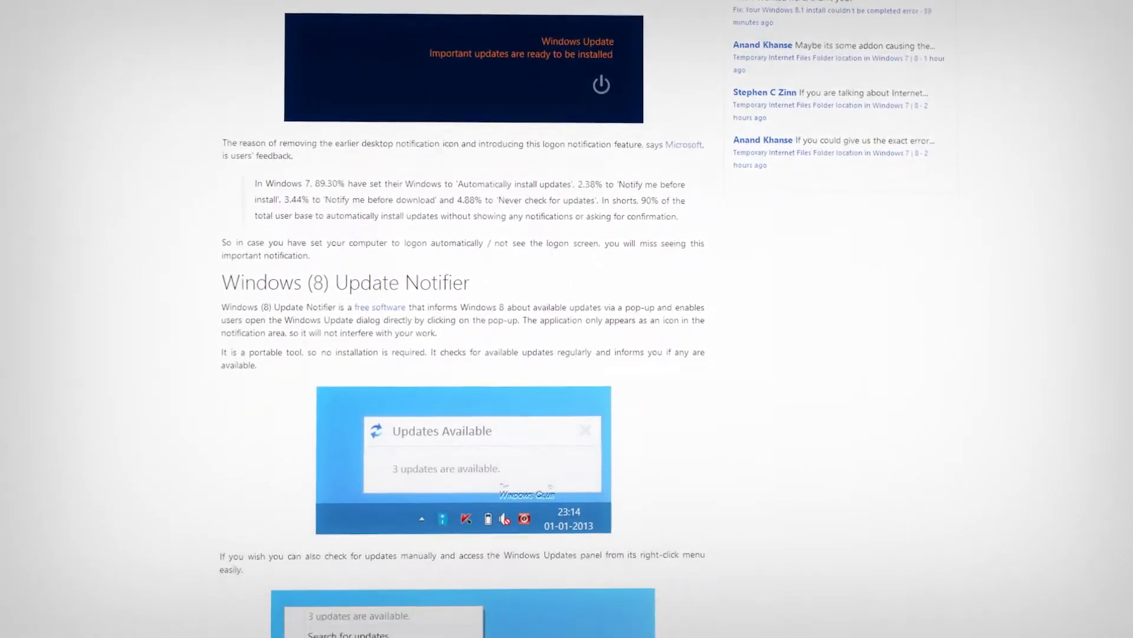
scroll(down, 3)
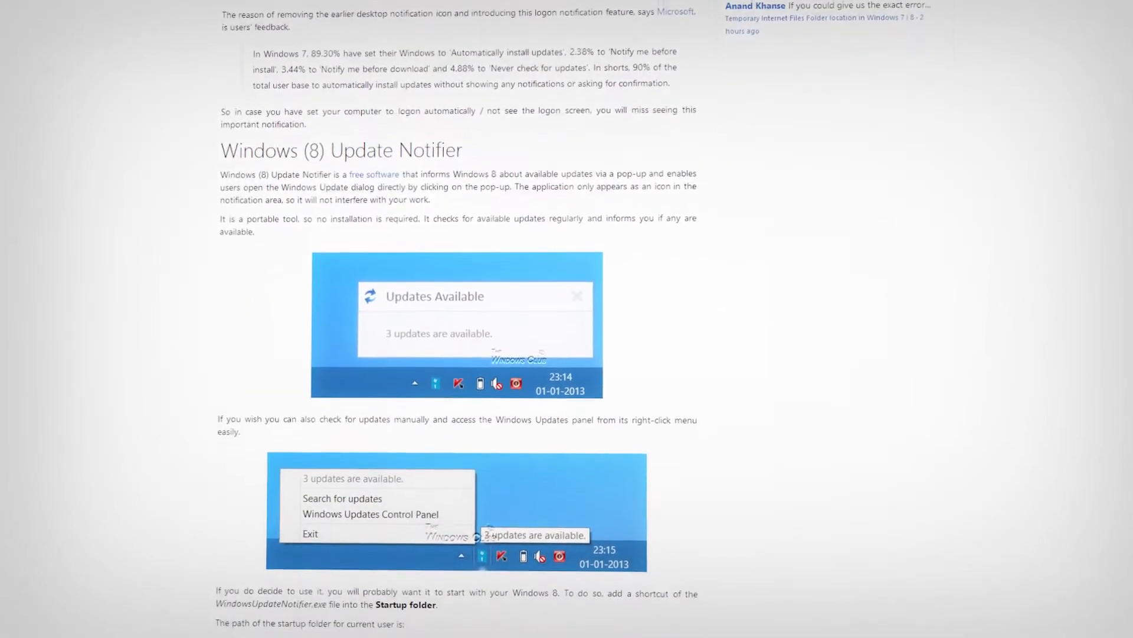
scroll(down, 3)
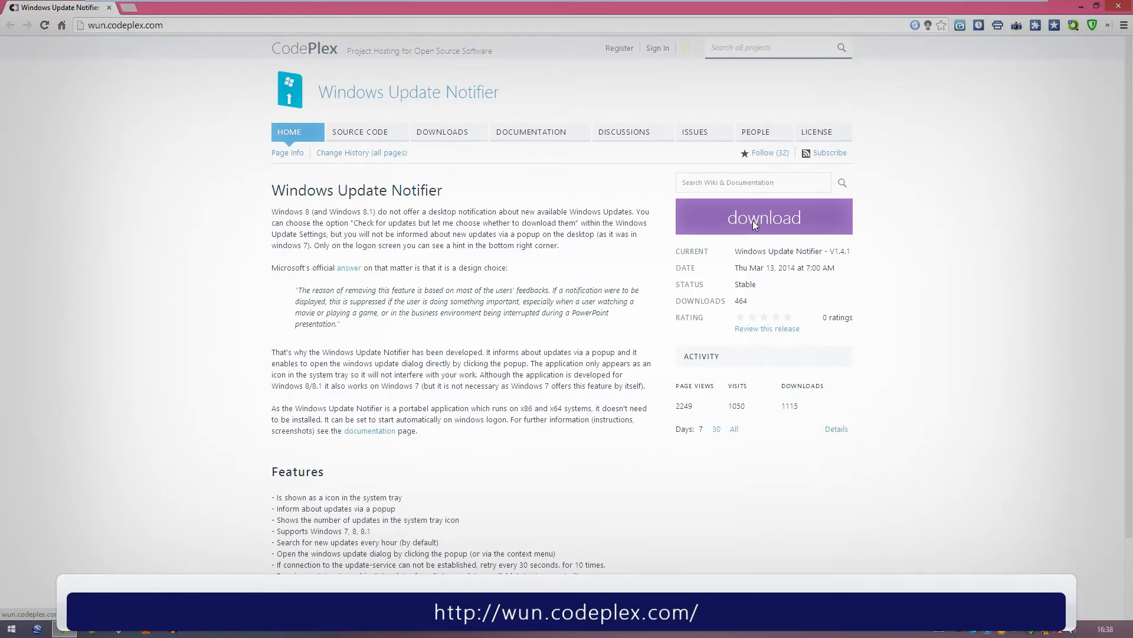
click(763, 217)
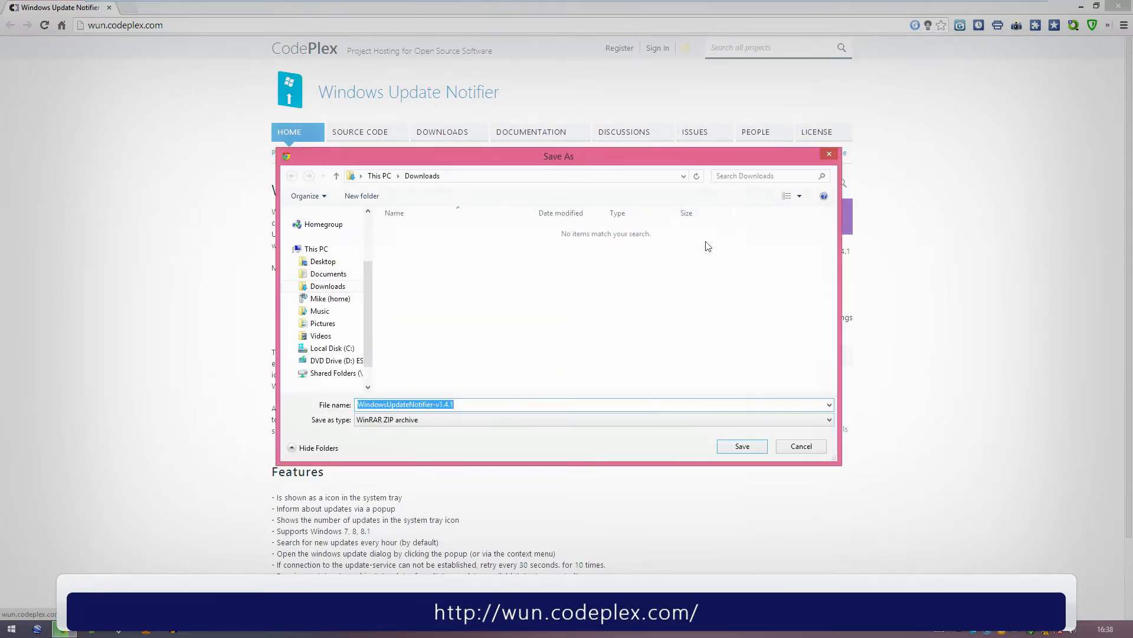
click(742, 446)
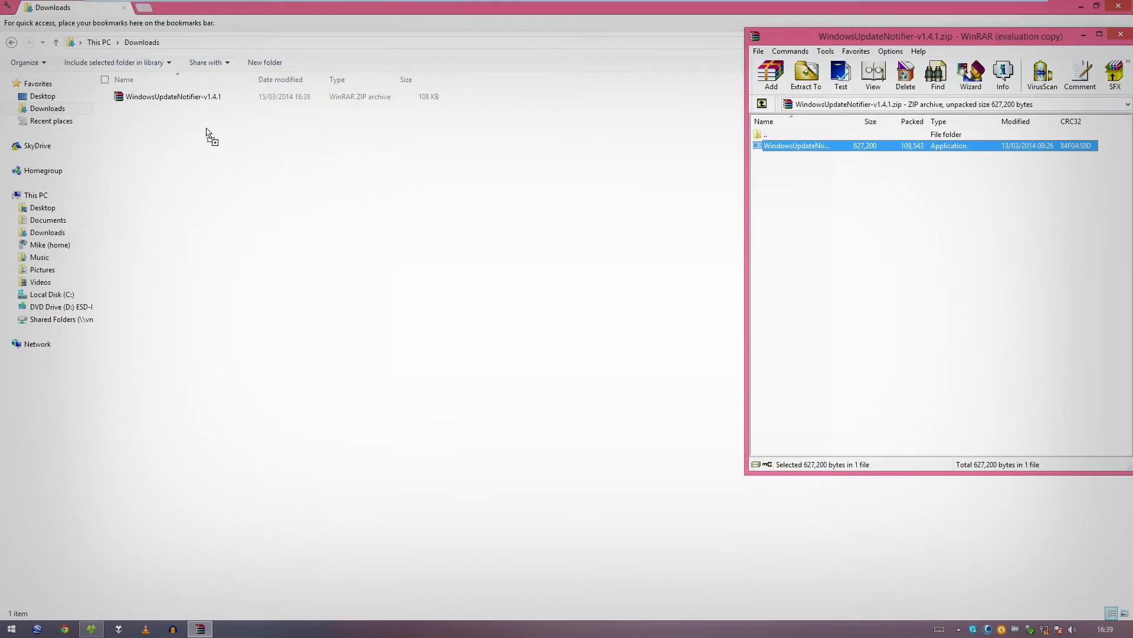
Create a shortcut to the extracted WindowsUpdateNotifier application and bring up the shortcut's actions.
right_click(163, 109)
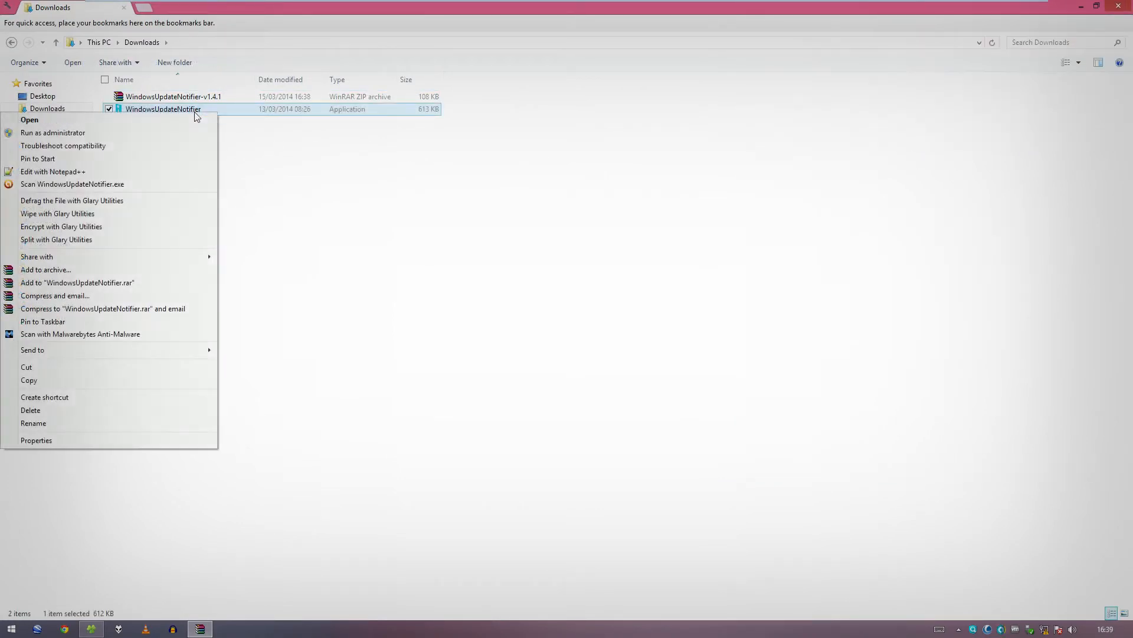
click(44, 397)
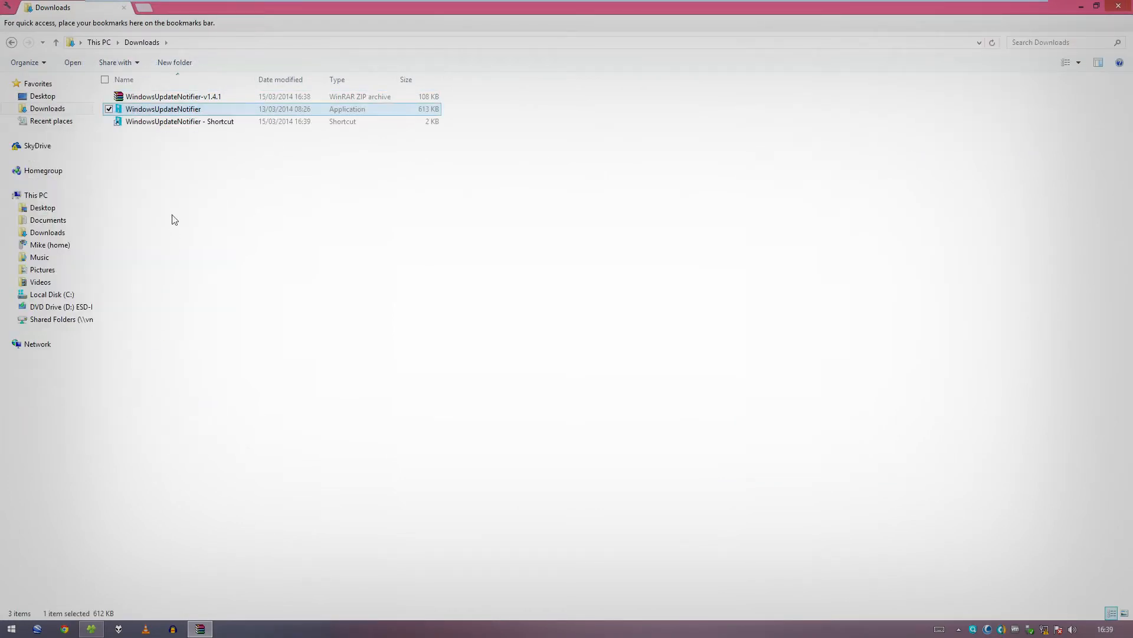
right_click(180, 120)
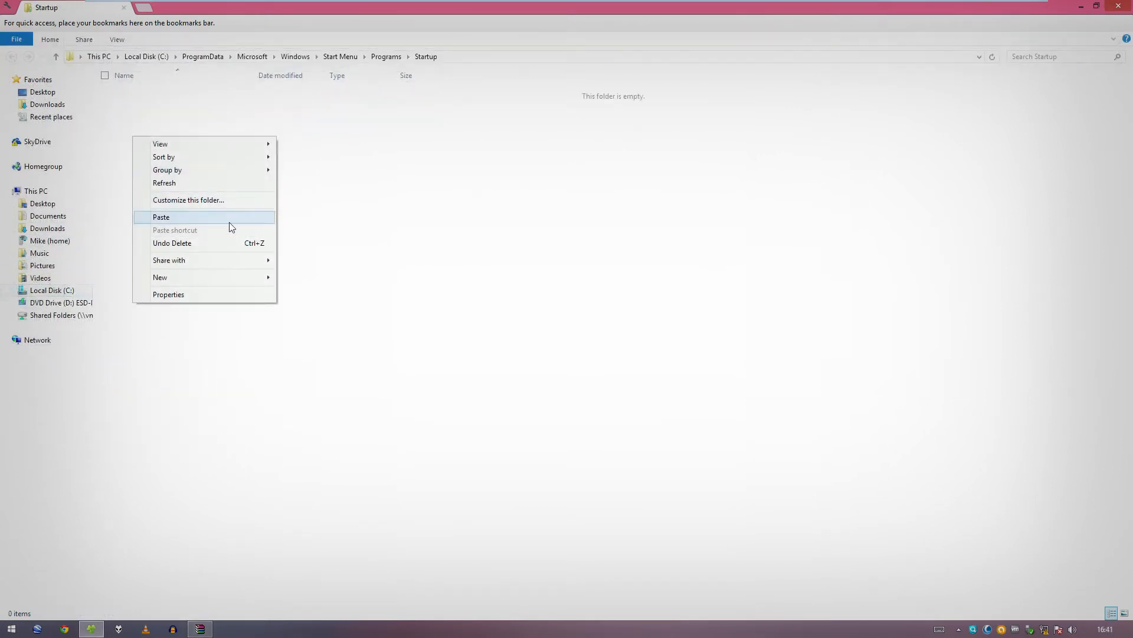
Paste the shortcut into C:\ProgramData\...\Startup, granting administrator permission with Continue.
click(160, 217)
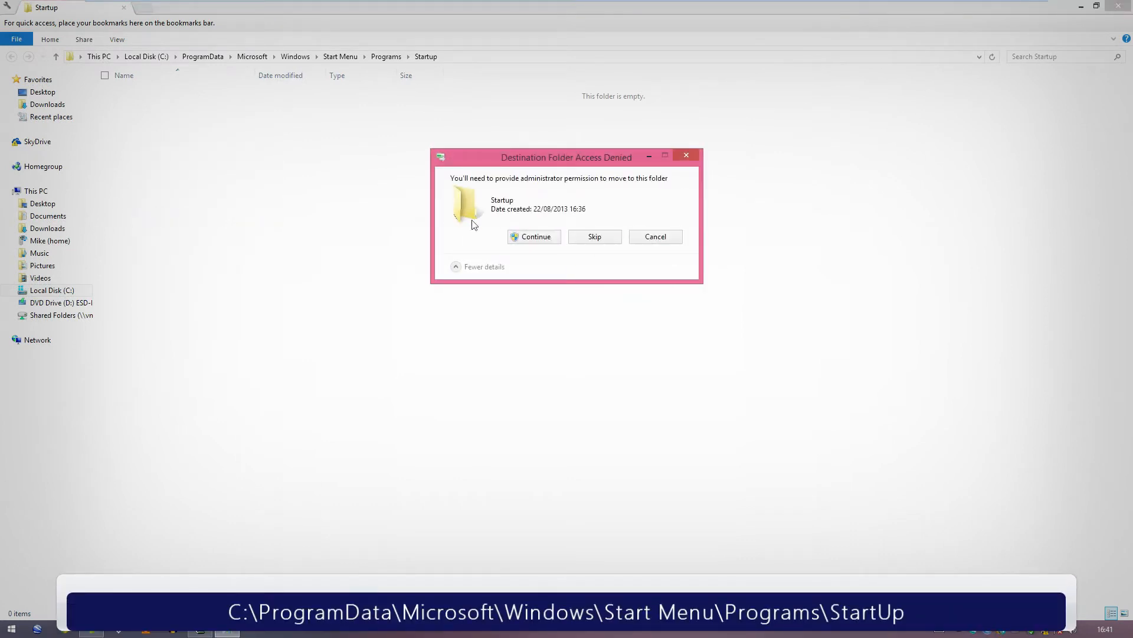
drag(566, 157, 406, 149)
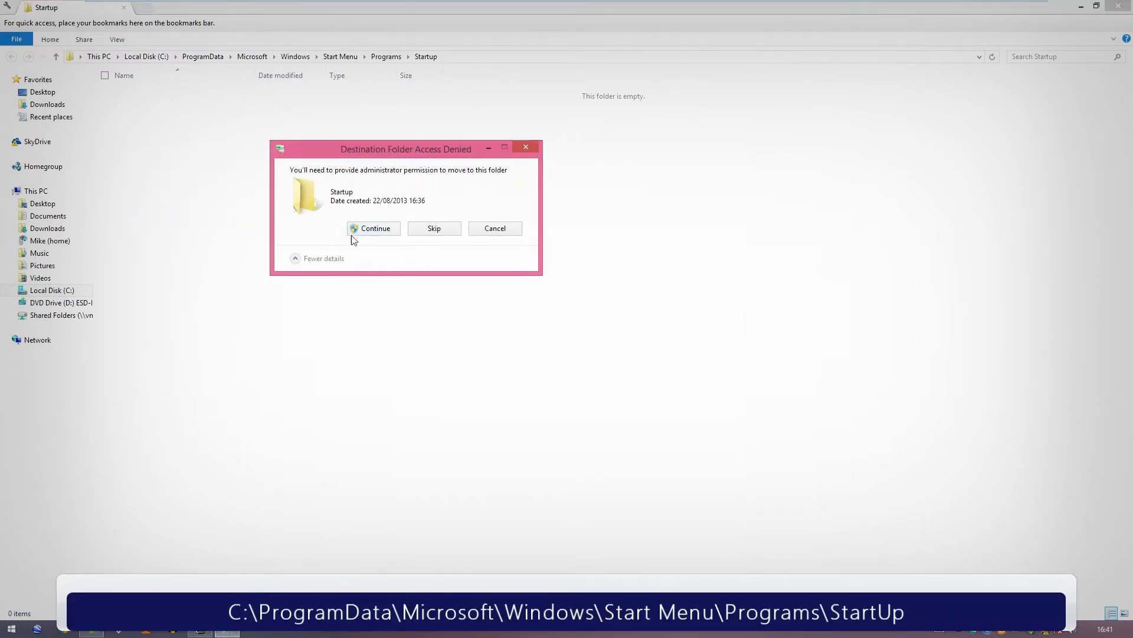
click(374, 227)
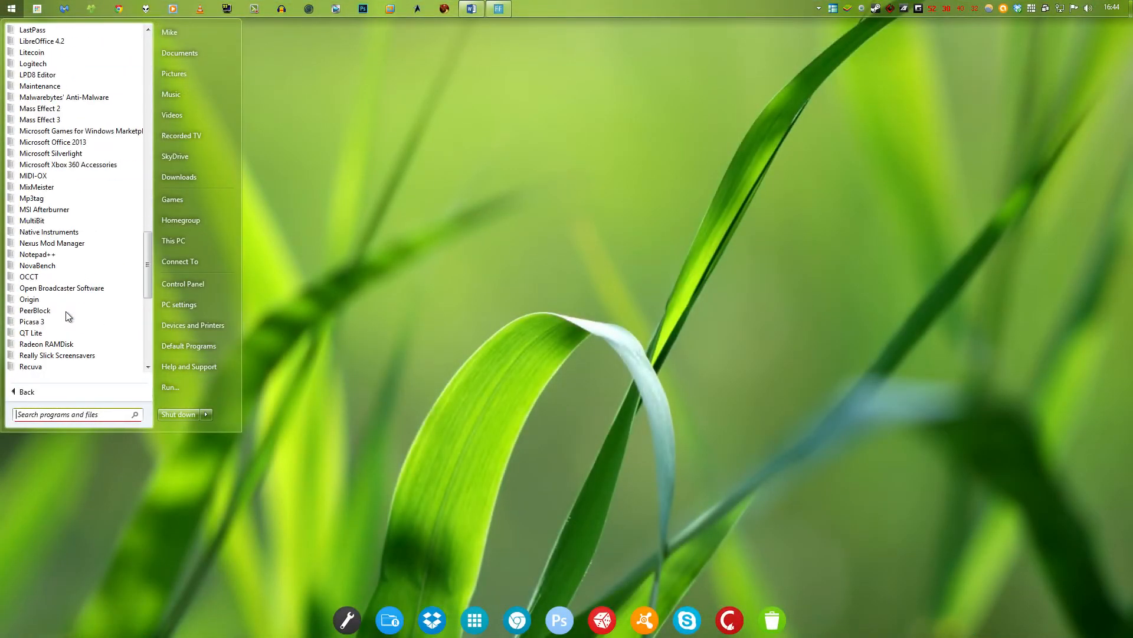
Expand the Startup folder in All Programs and bring up its context menu.
scroll(down, 3)
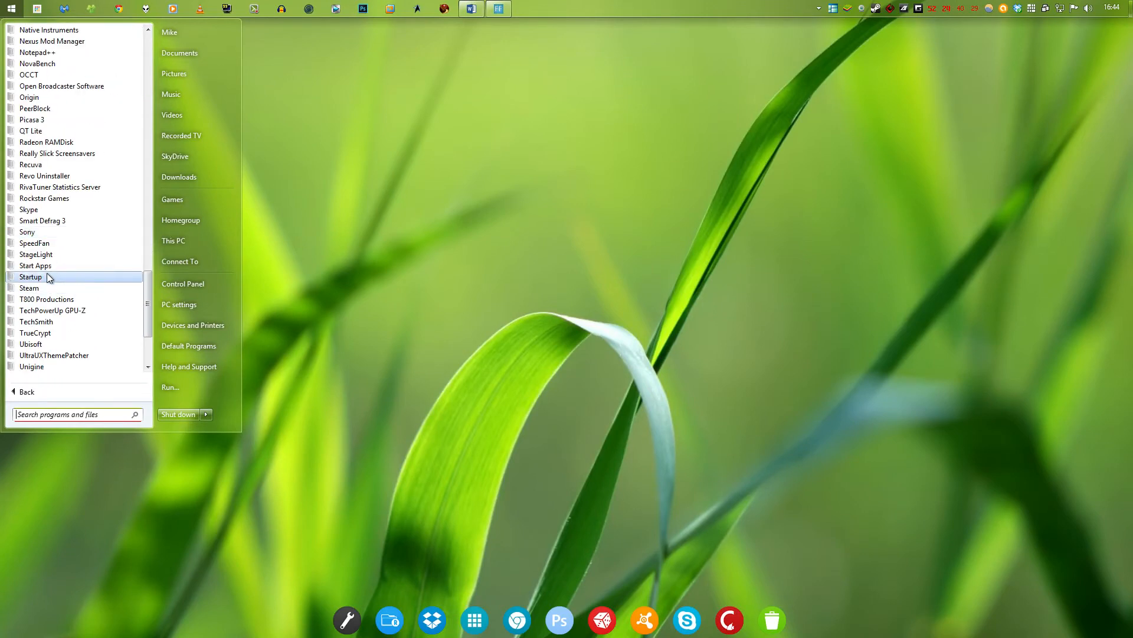
click(30, 277)
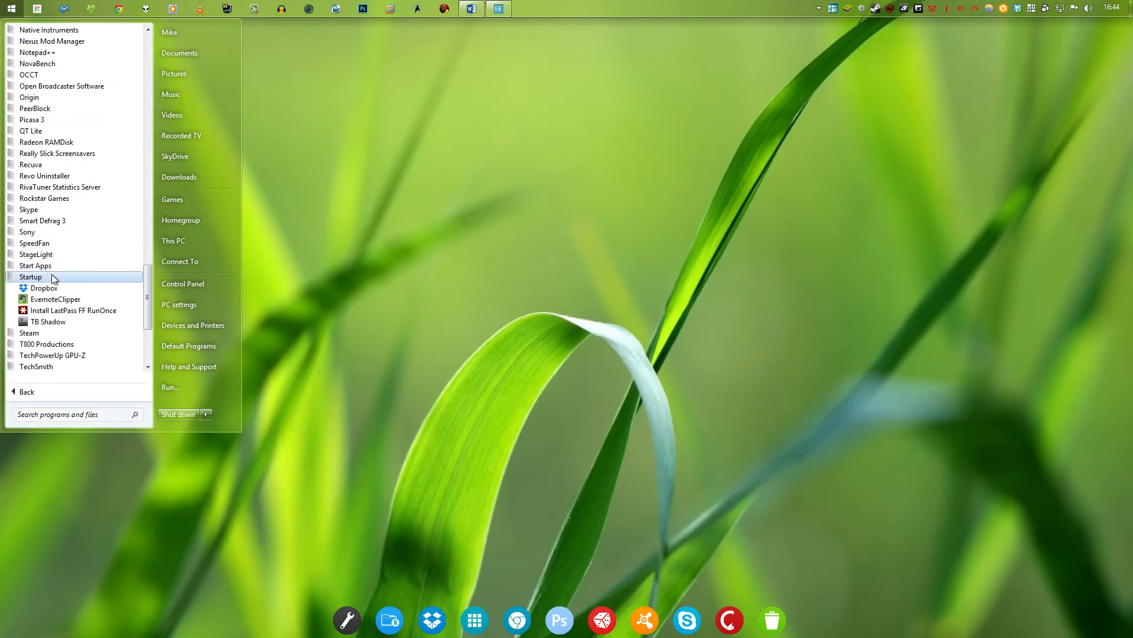
right_click(31, 276)
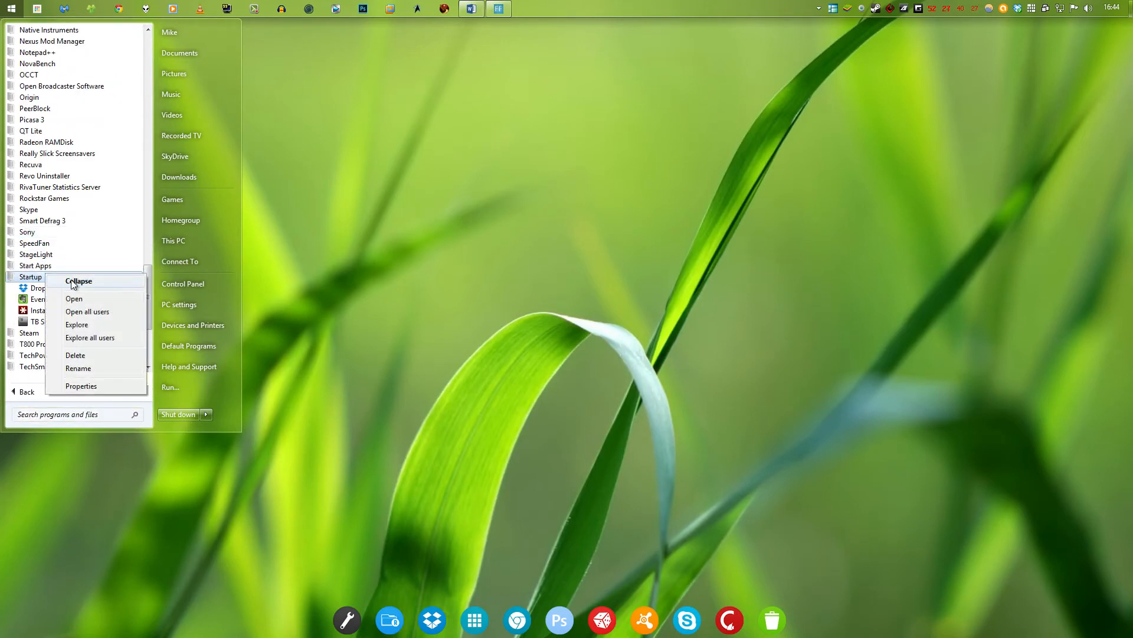